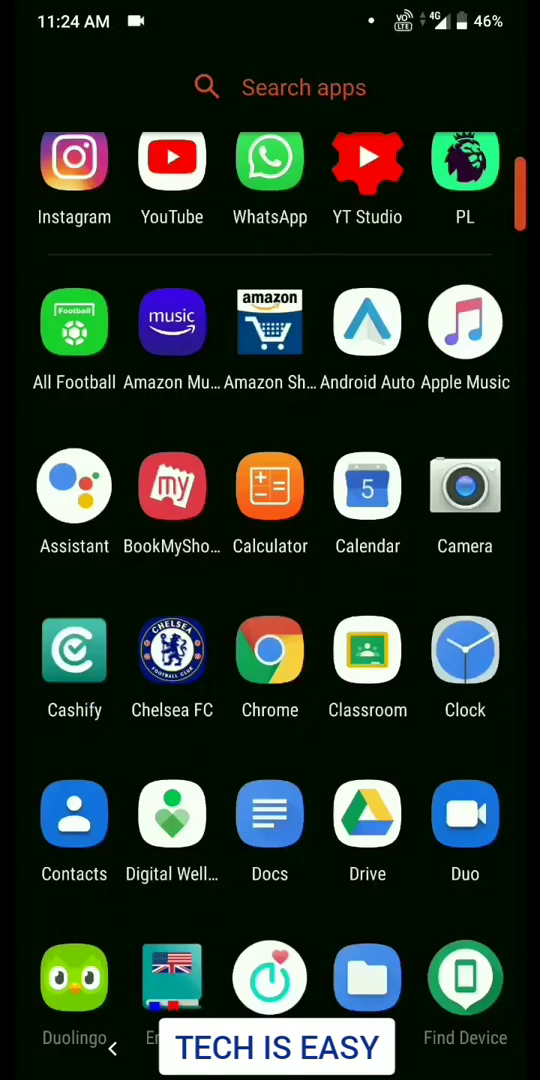
Search the Play Store for 'wamr' and launch the WAMR app from its result
scroll(down, 3)
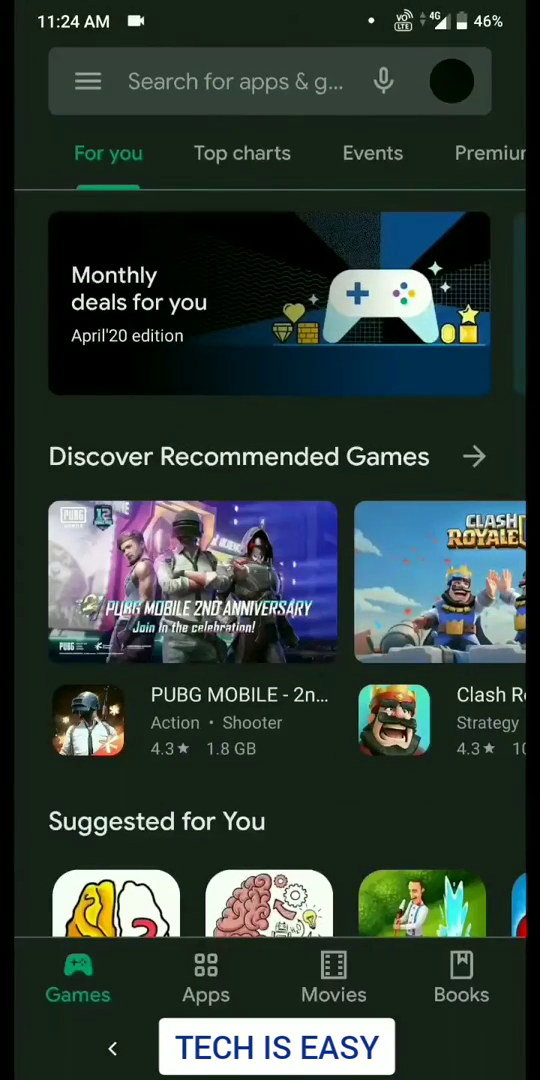
click(250, 80)
text(wamr)
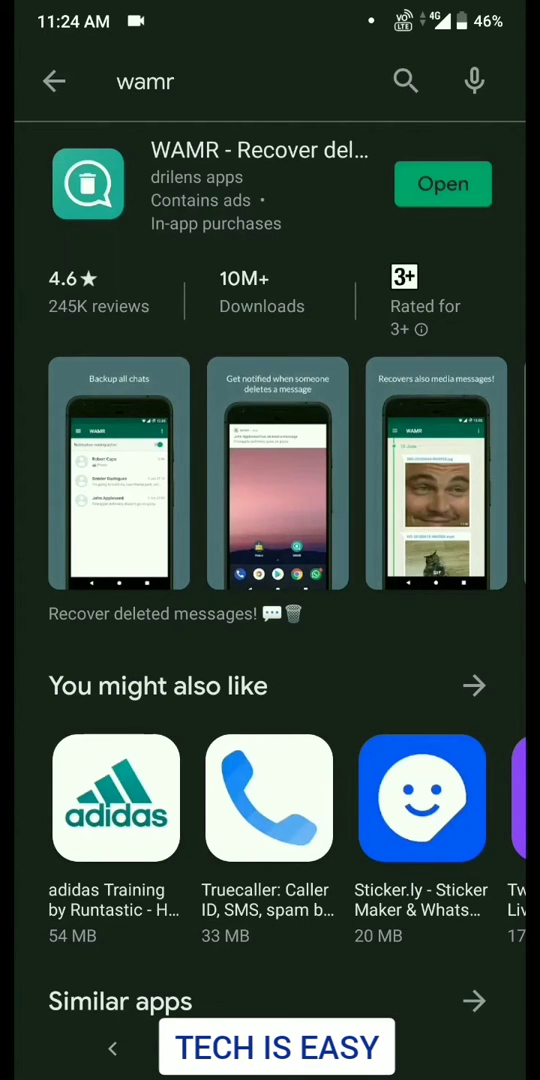
click(444, 184)
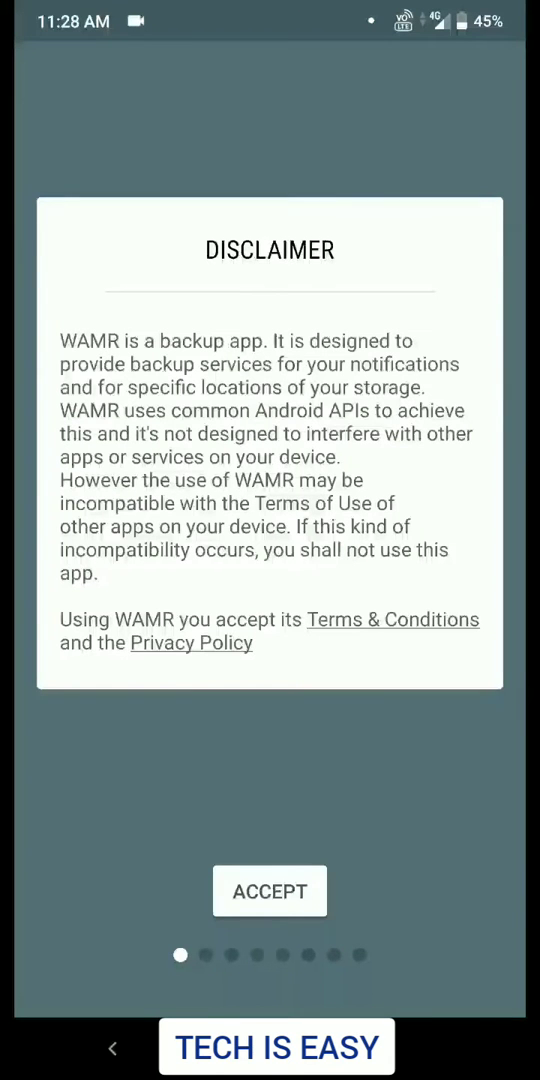
Accept WAMR's disclaimer and pick WhatsApp as the app to monitor
click(268, 890)
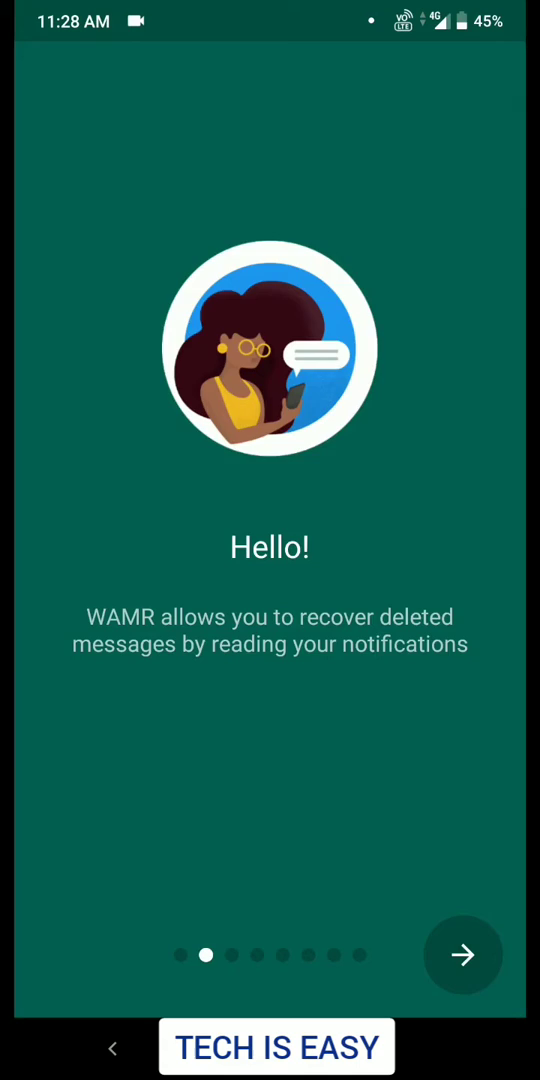
click(462, 954)
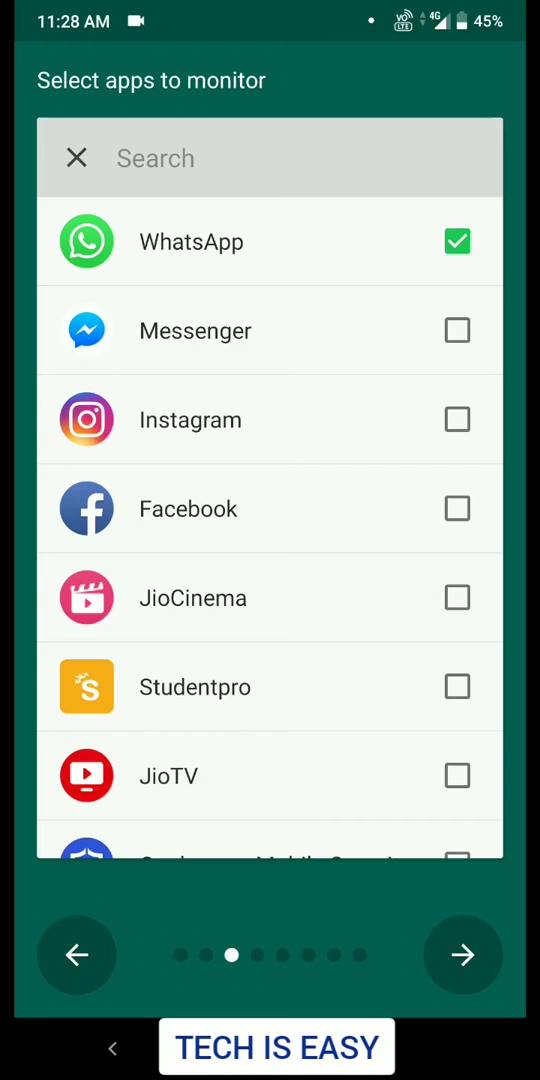
click(462, 954)
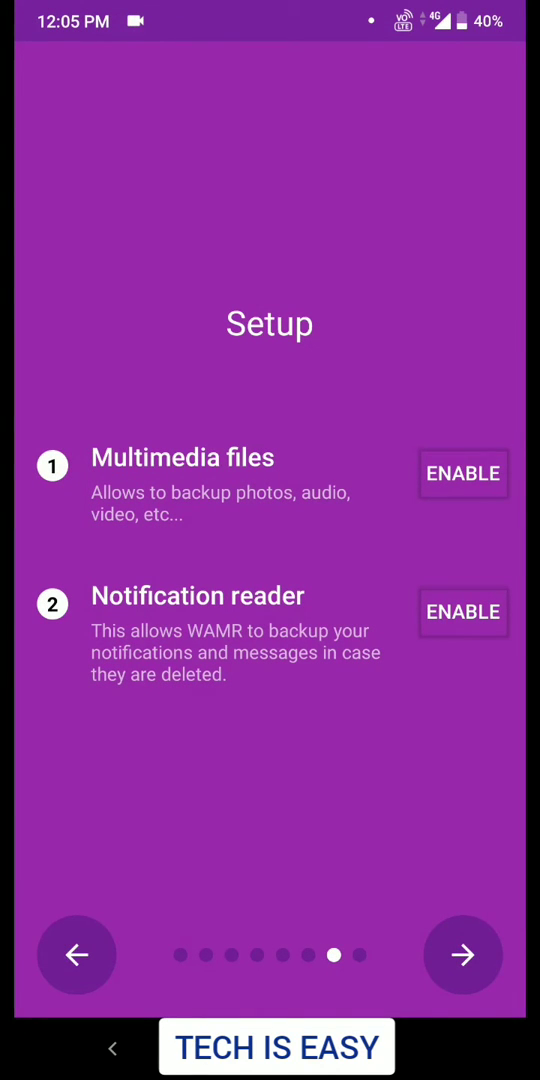
Allow WAMR access to photos and media, then start enabling the notification reader
click(464, 472)
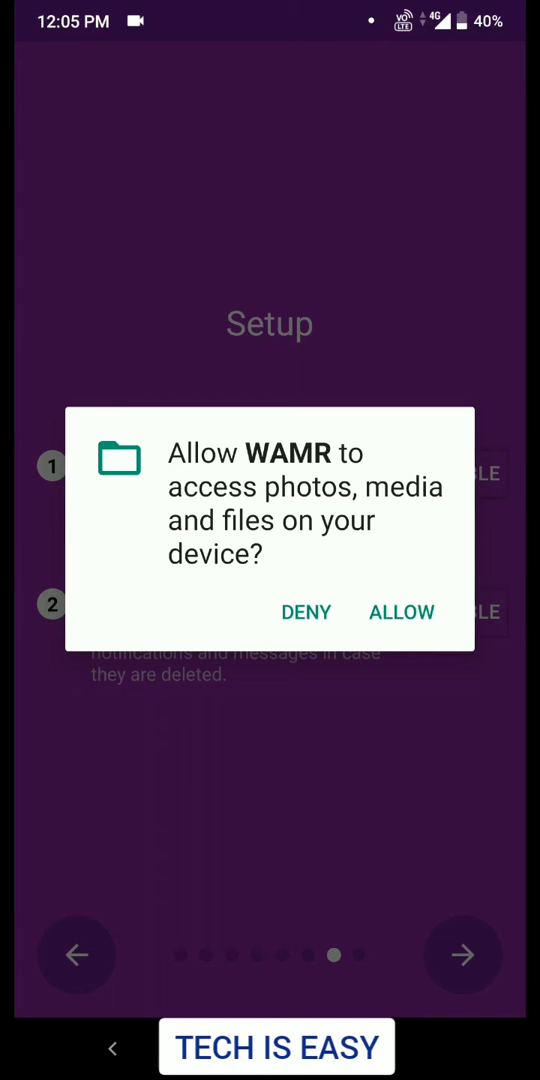
click(400, 612)
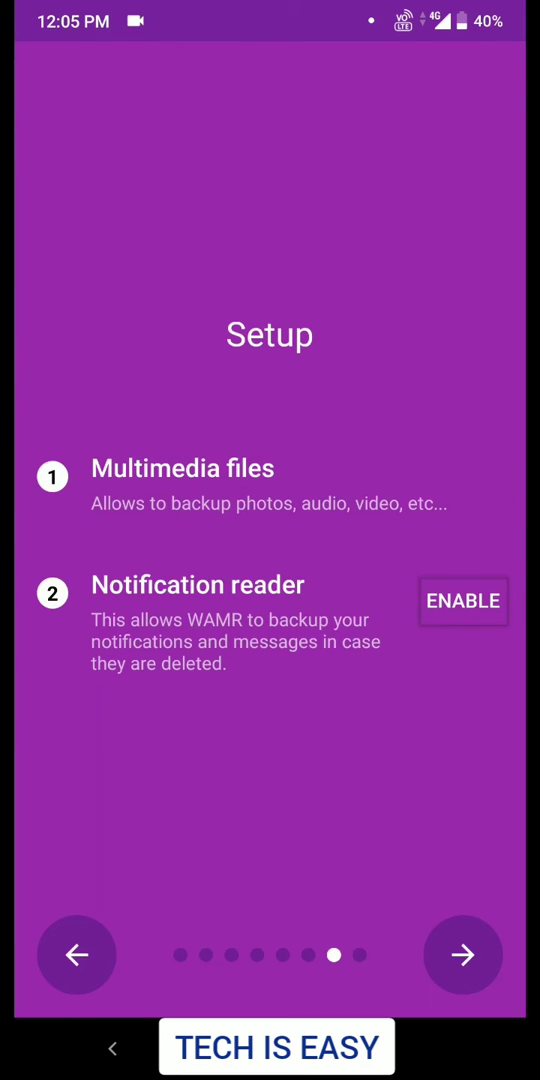
click(464, 600)
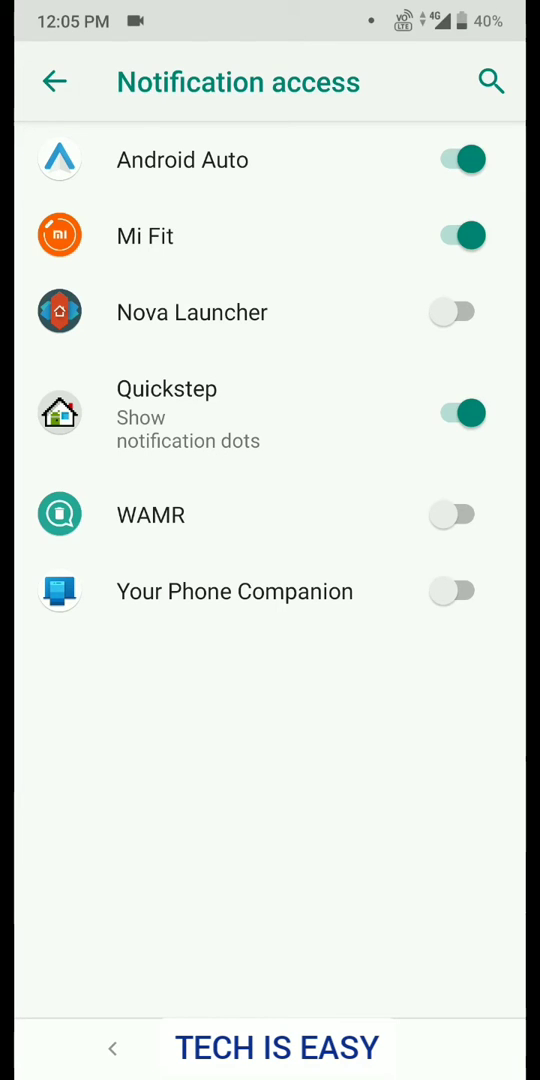
Switch on notification access for WAMR and confirm the Allow prompt
click(452, 514)
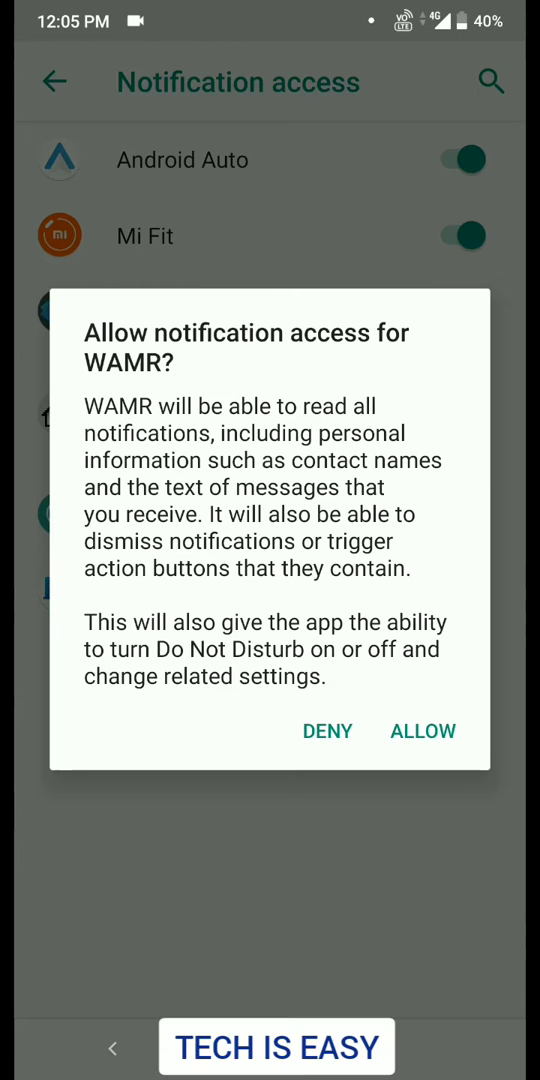
click(422, 732)
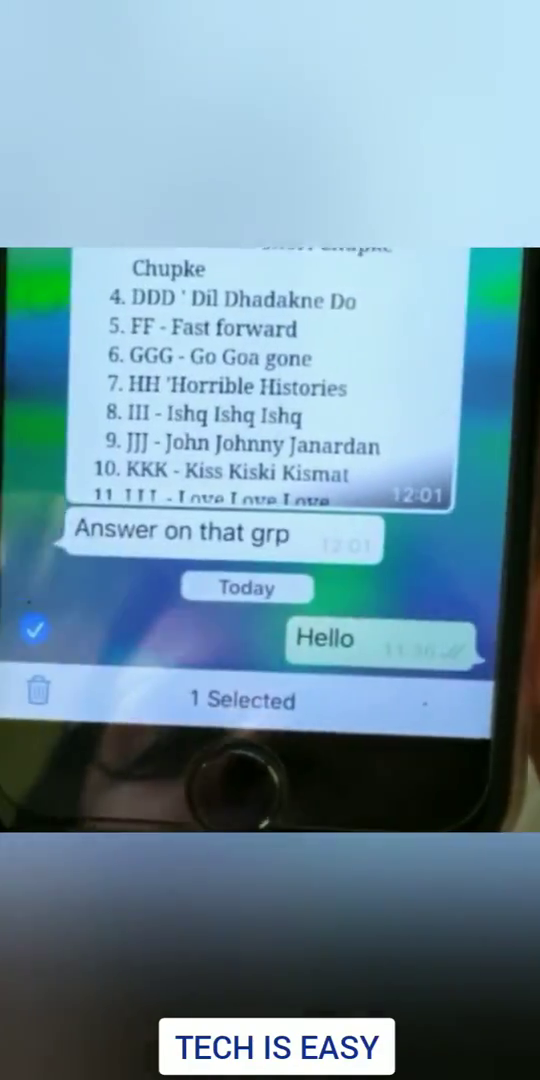
Delete the 'Hello' message for everyone in WhatsApp, then view it recovered in WAMR
click(38, 690)
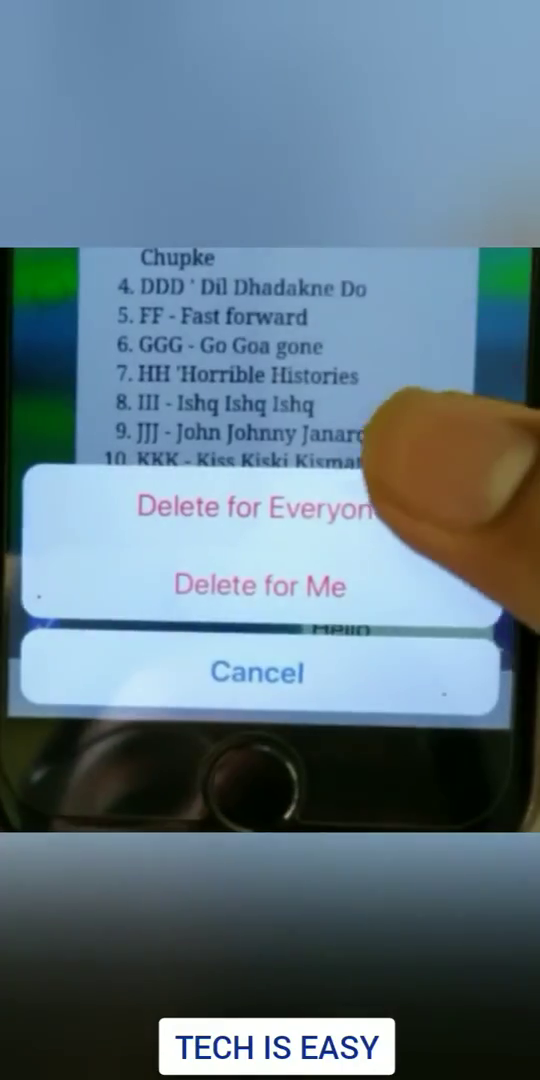
click(258, 508)
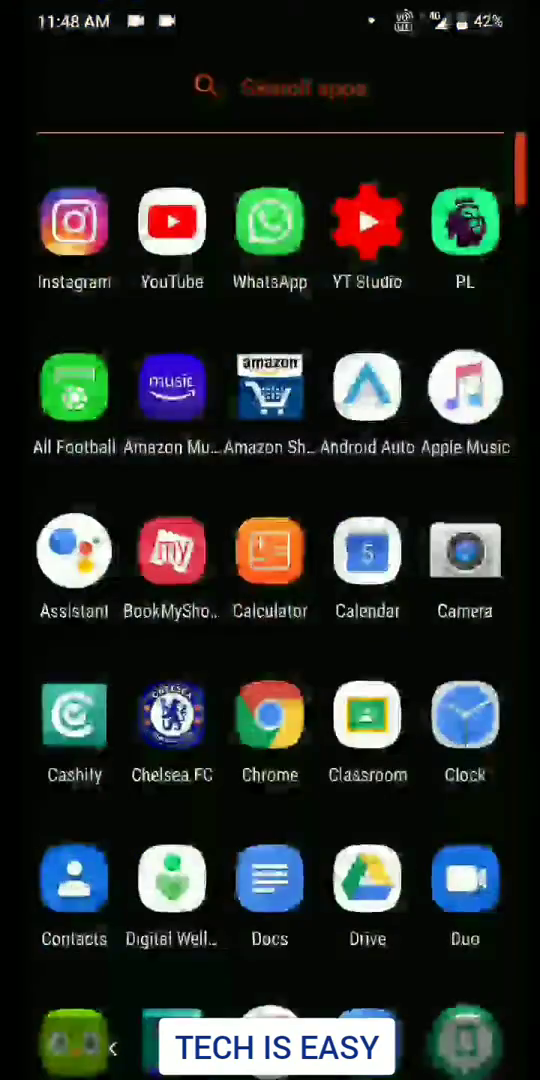
click(268, 220)
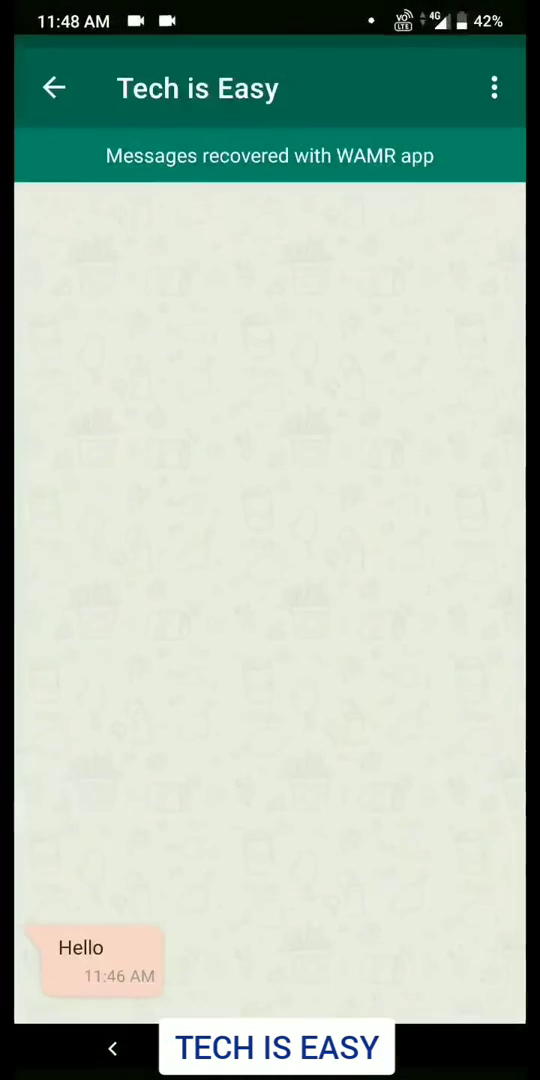